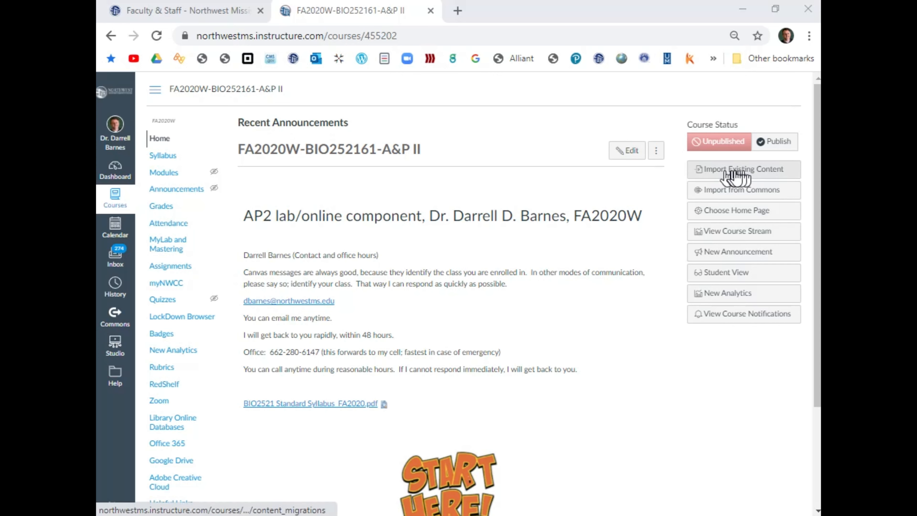
{"action": "mouse_move", "coordinate": [504, 232]}
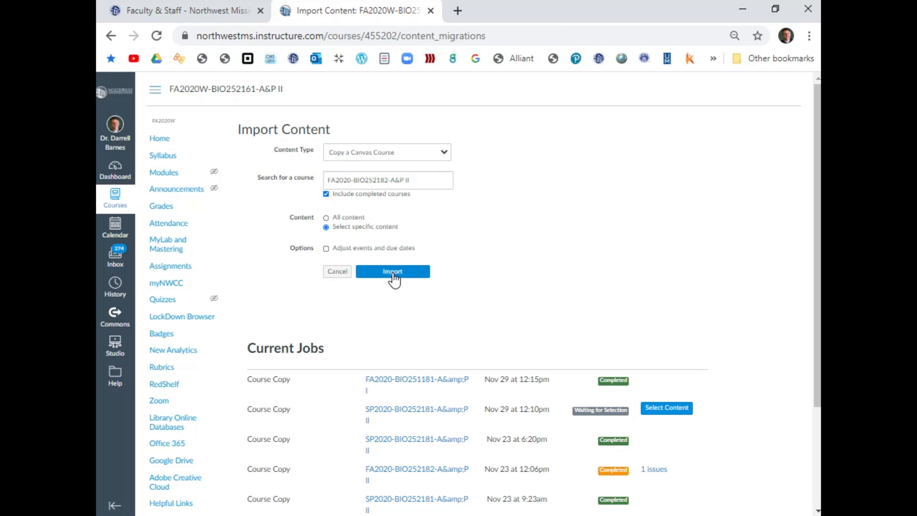
- Queue the FA2020-BIO252182-A&P II selective copy job and bring up its content-selection list
{"action": "left_click", "coordinate": [392, 271]}
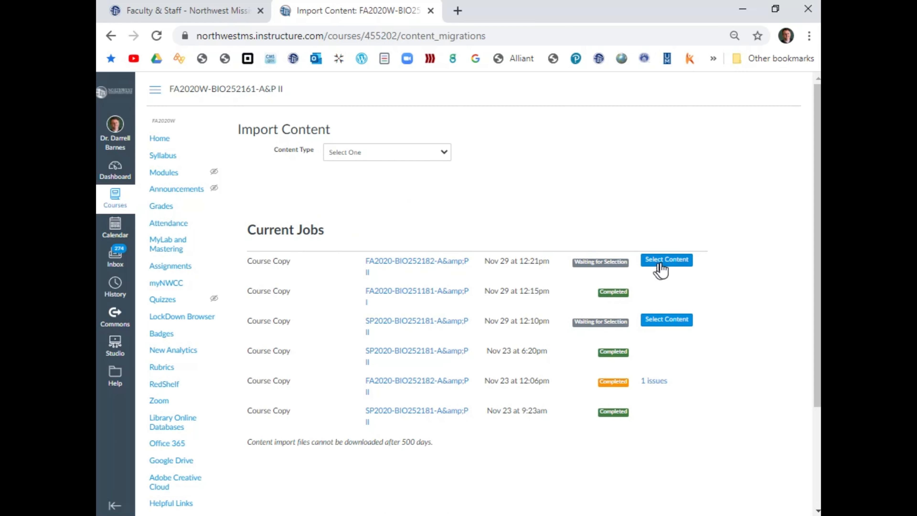
{"action": "left_click", "coordinate": [666, 259]}
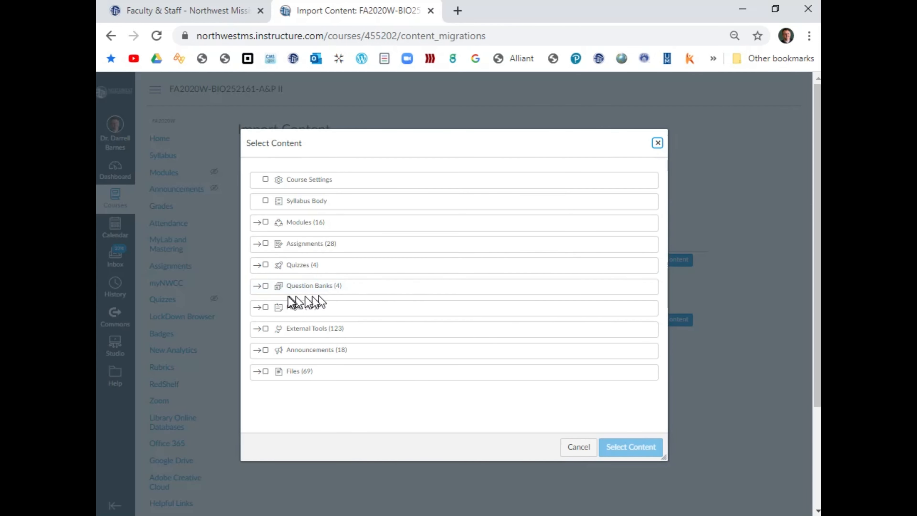
{"action": "mouse_move", "coordinate": [258, 271]}
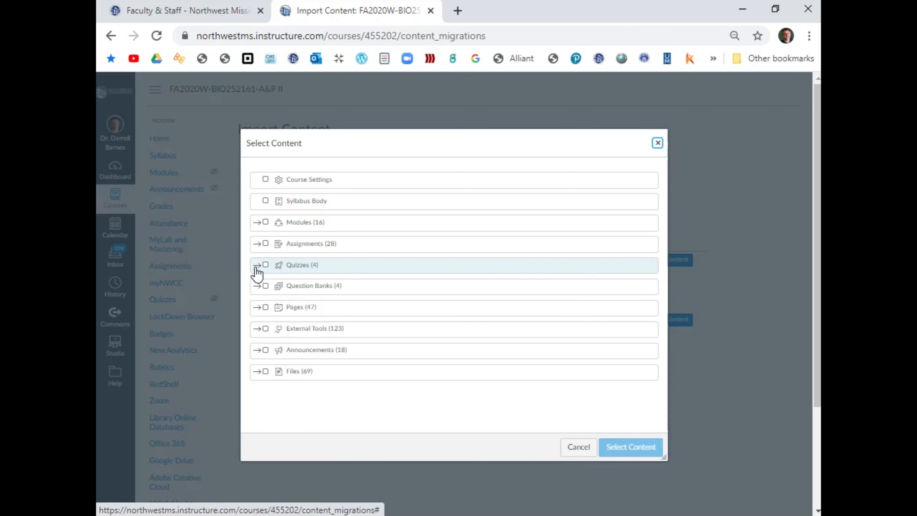
- Expand the Quizzes group to pick the two lab exams for the copy job
{"action": "left_click", "coordinate": [257, 264]}
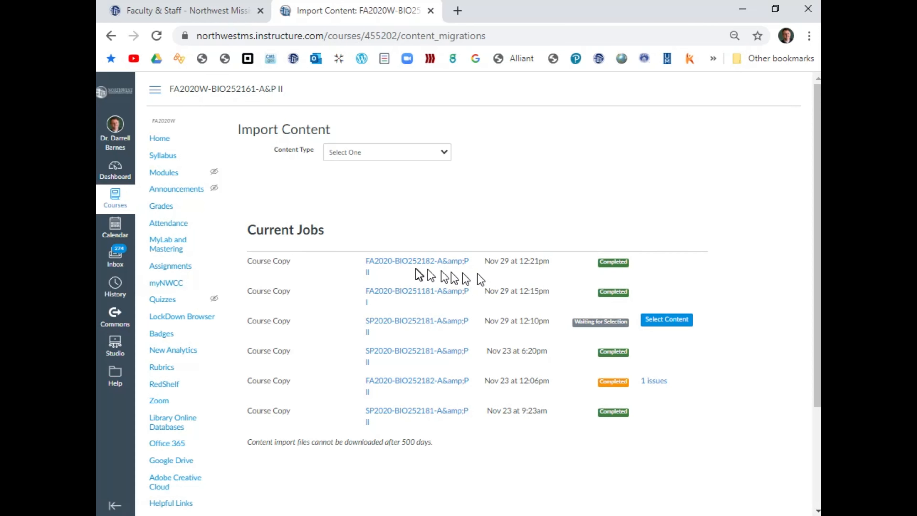
- Show the new course's Quizzes list with the copied AP2 lab mid term and lab Final exams
{"action": "left_click", "coordinate": [162, 299]}
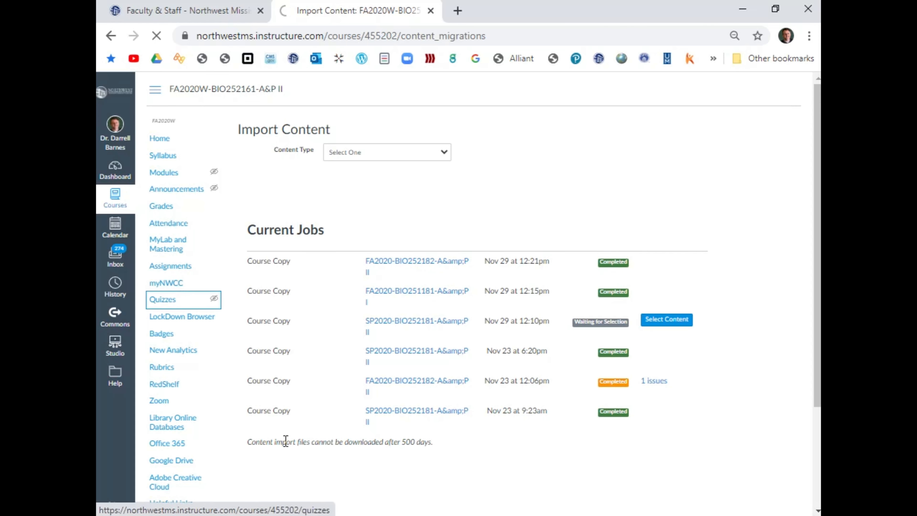
{"action": "left_click", "coordinate": [162, 299]}
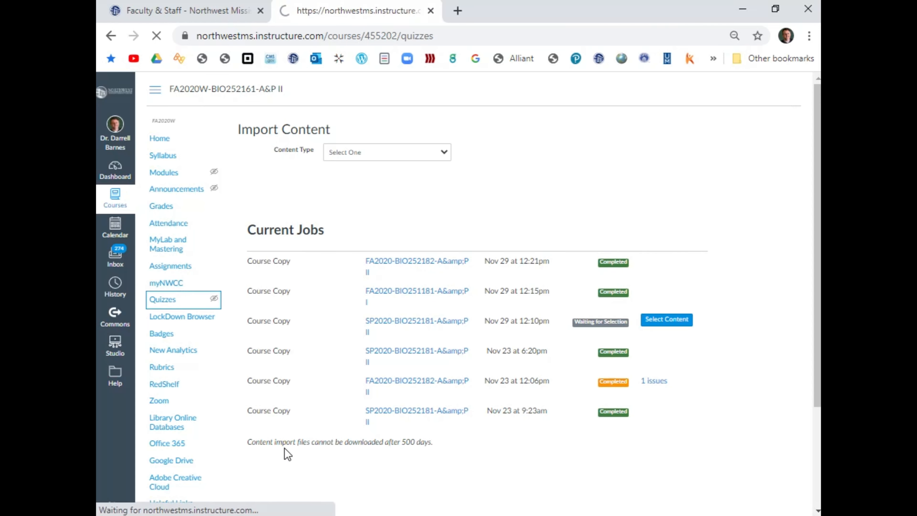
{"action": "left_click", "coordinate": [163, 299]}
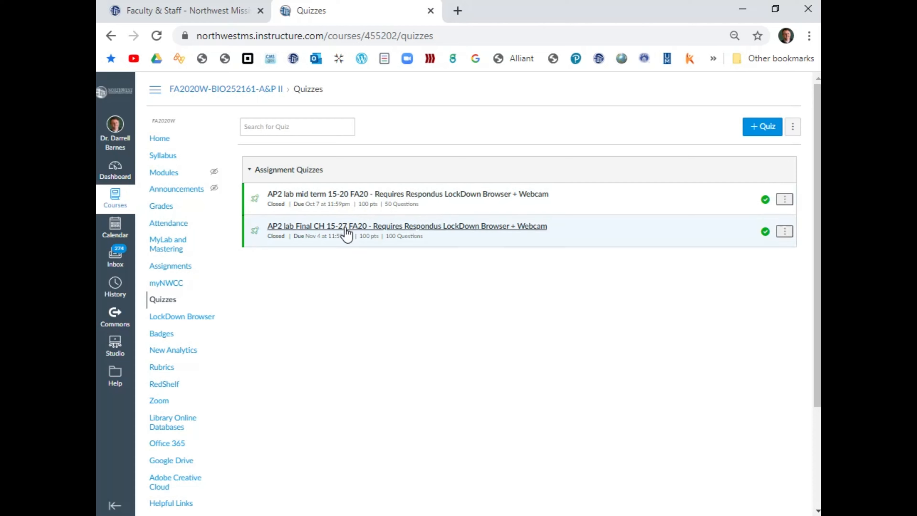